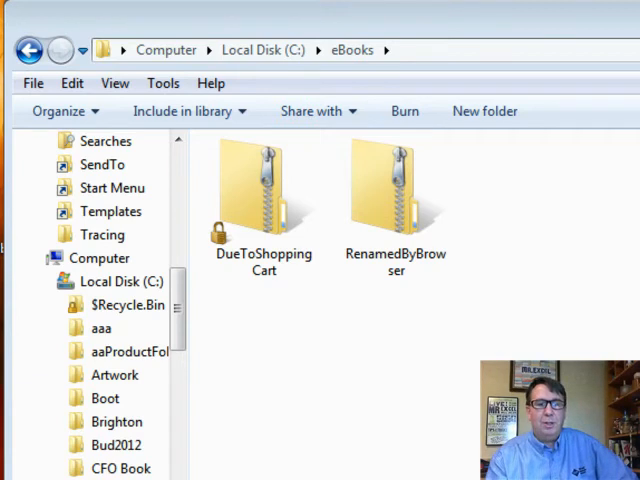
mouse_move(390, 420)
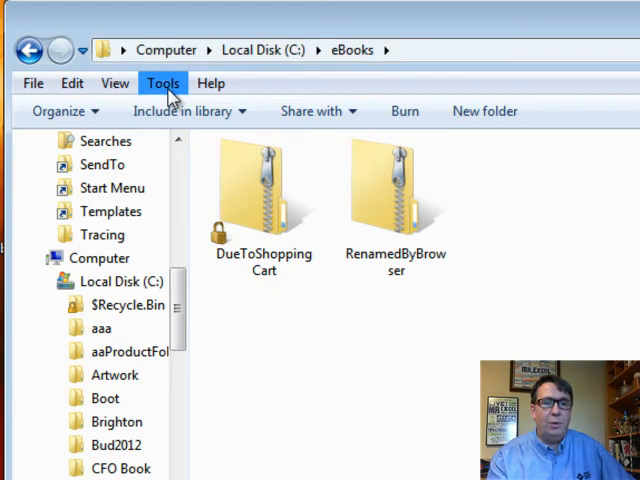
Open Folder Options on its View tab to unhide known file extensions.
click(163, 83)
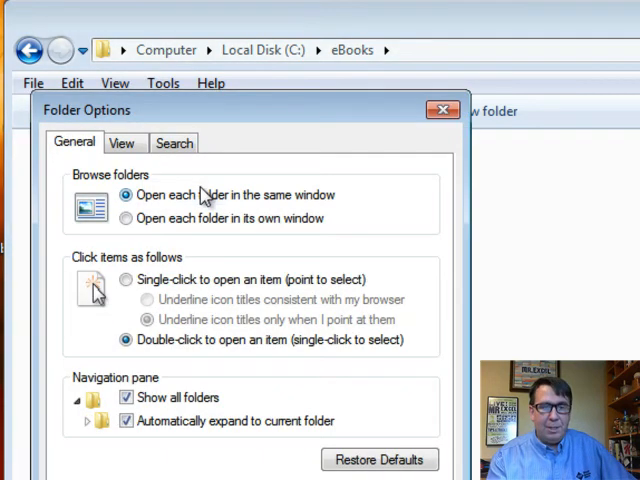
click(121, 143)
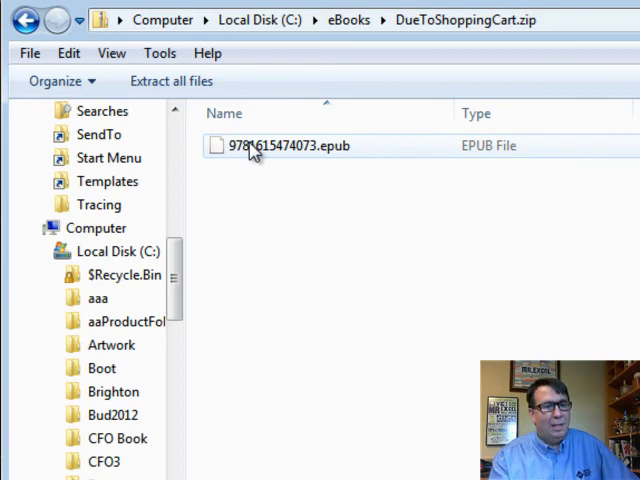
Bring up the actions menu for 9781615474073.epub inside DueToShoppingCart.zip.
right_click(290, 145)
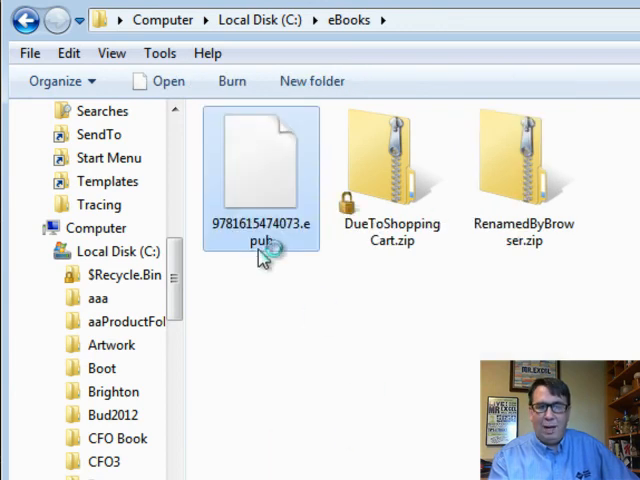
mouse_move(264, 245)
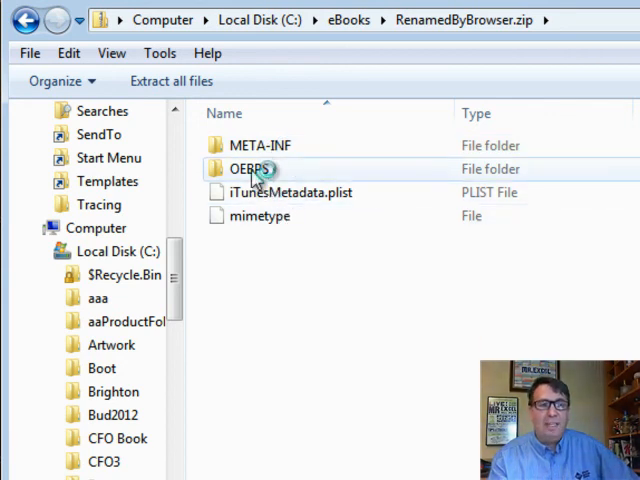
Browse OEBPS > Images inside RenamedByBrowser.zip, then return to eBooks.
double_click(246, 168)
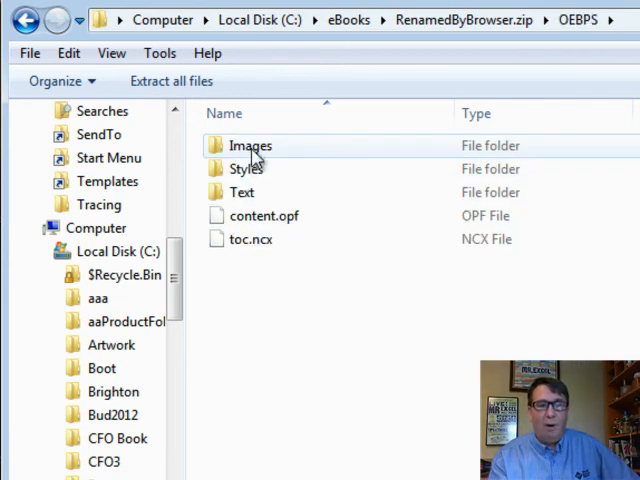
click(251, 146)
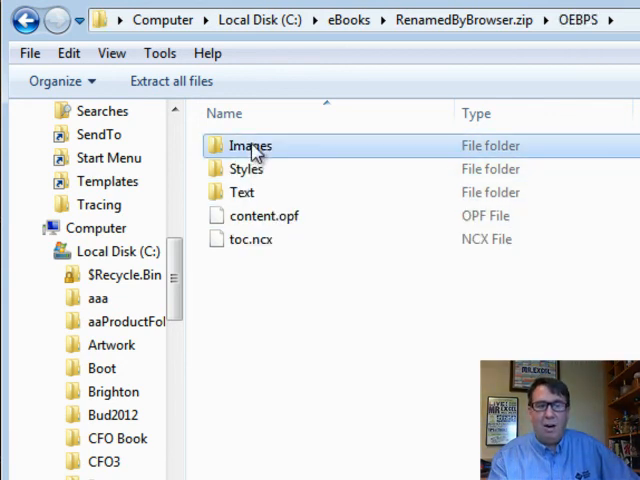
double_click(249, 145)
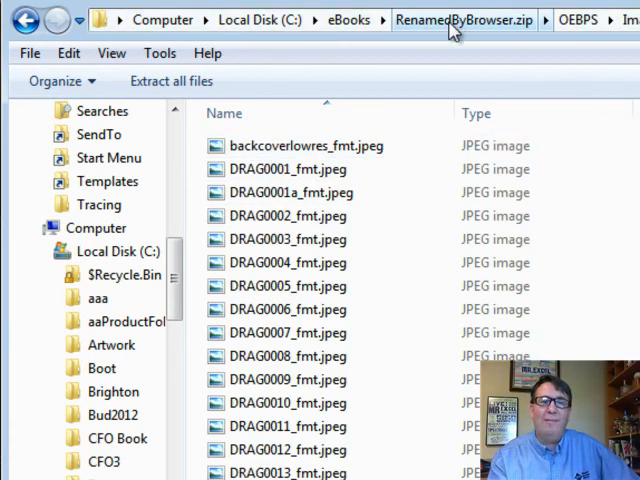
click(348, 19)
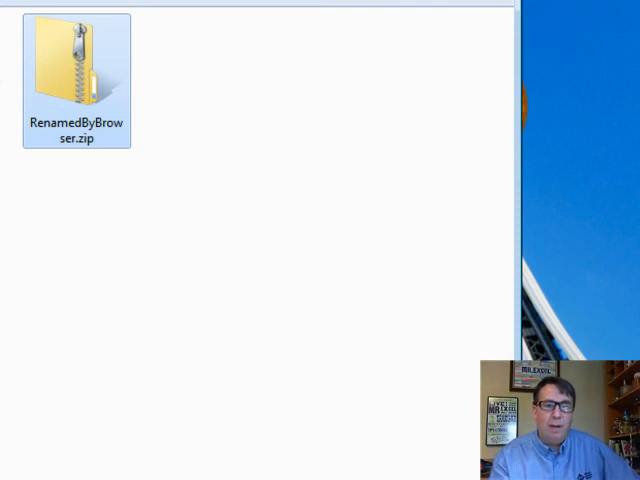
Rename RenamedByBrowser.zip to RenamedByBrowser.epub and confirm the extension change.
right_click(76, 75)
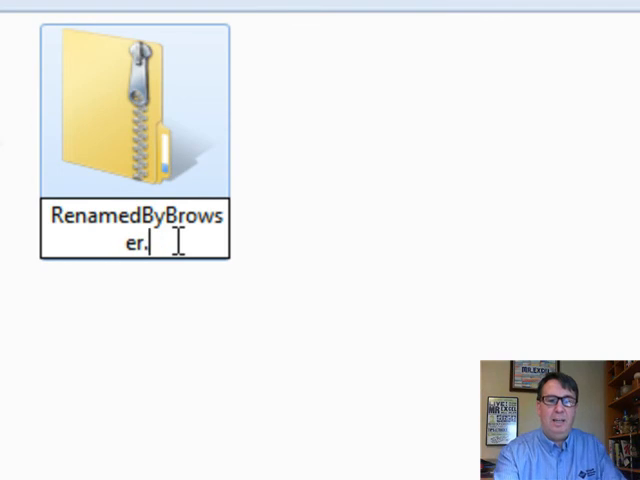
text(epu)
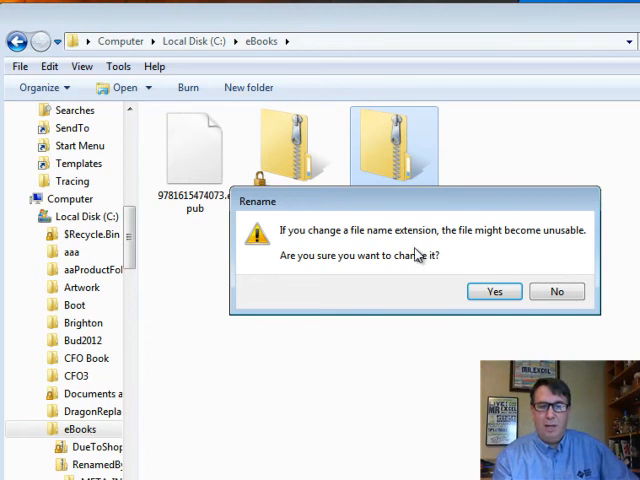
mouse_move(540, 242)
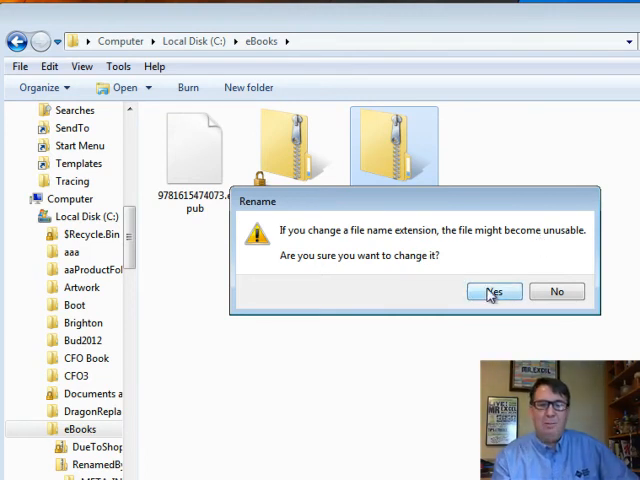
click(494, 291)
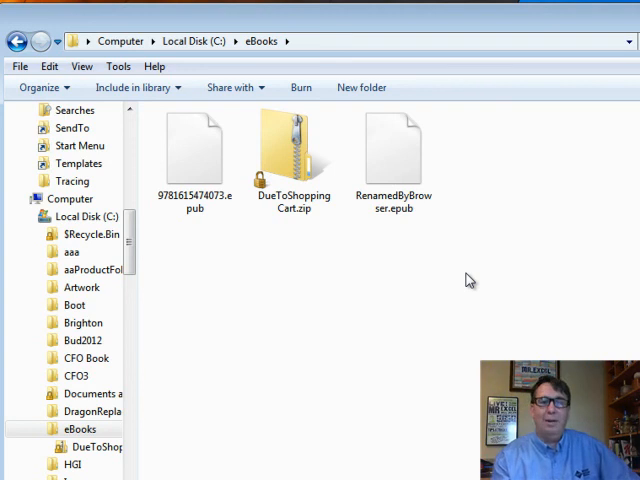
mouse_move(359, 249)
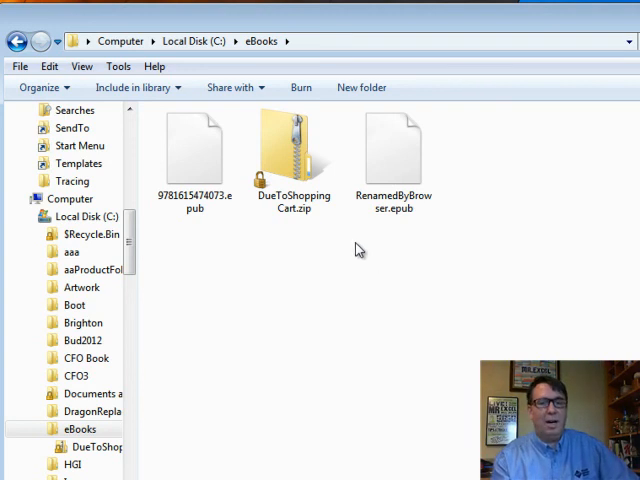
Delete DueToShoppingCart.zip from the eBooks folder.
right_click(293, 155)
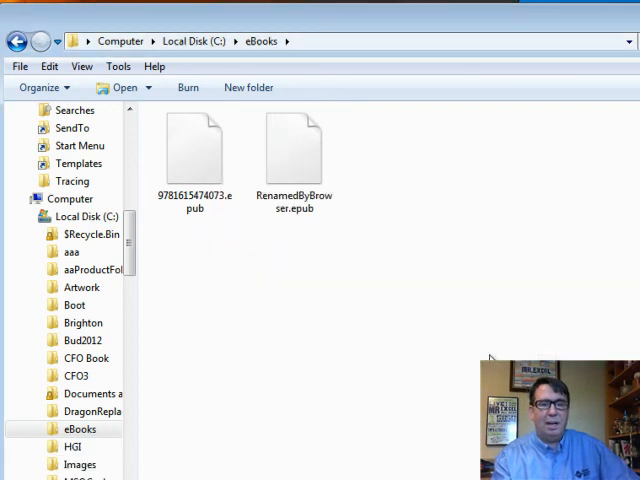
click(194, 150)
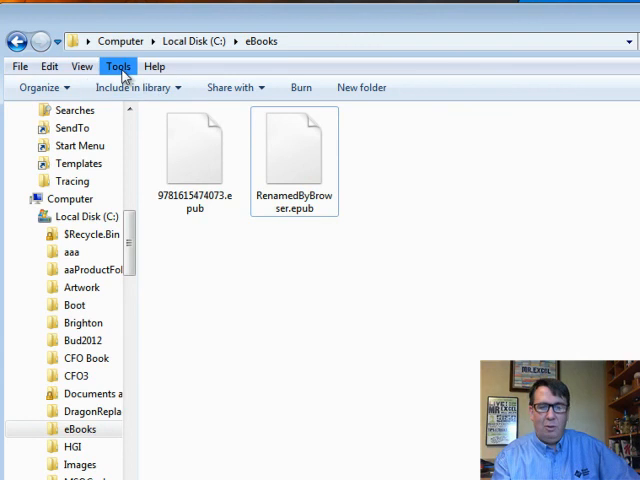
Reopen Folder Options from the Tools menu on its View tab.
click(118, 66)
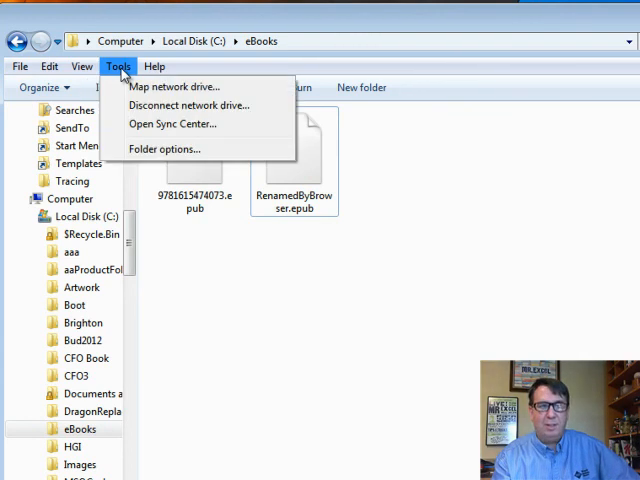
click(165, 148)
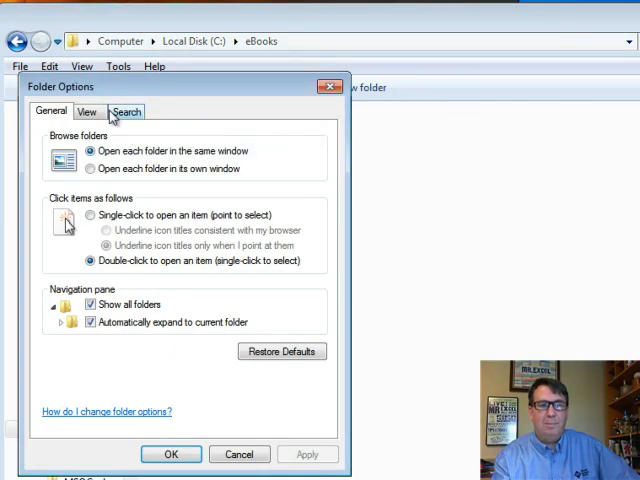
click(88, 111)
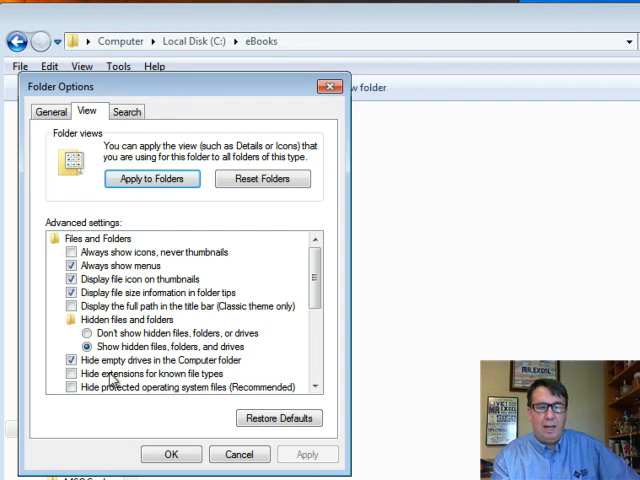